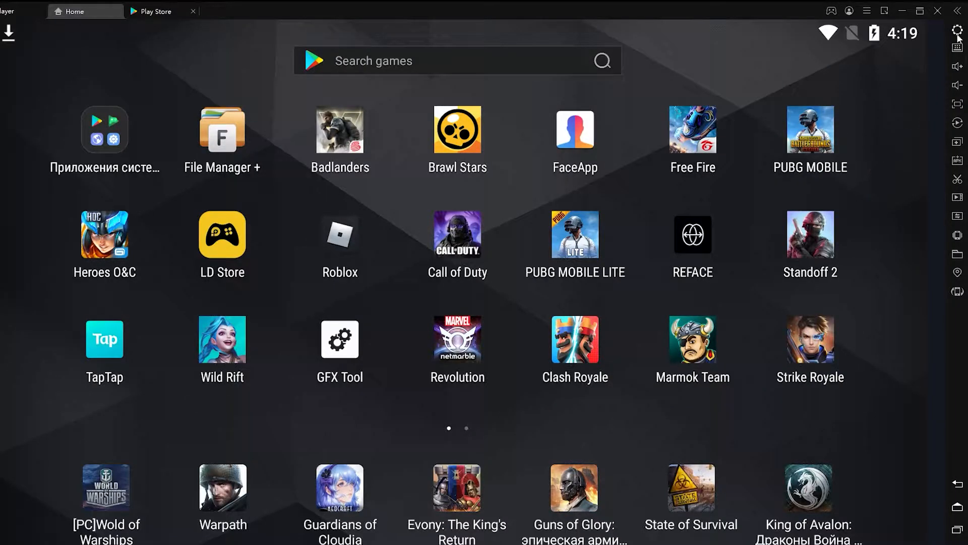
Open LDPlayer's settings on the Advanced tab, showing resolution, CPU and RAM options.
left_click(957, 31)
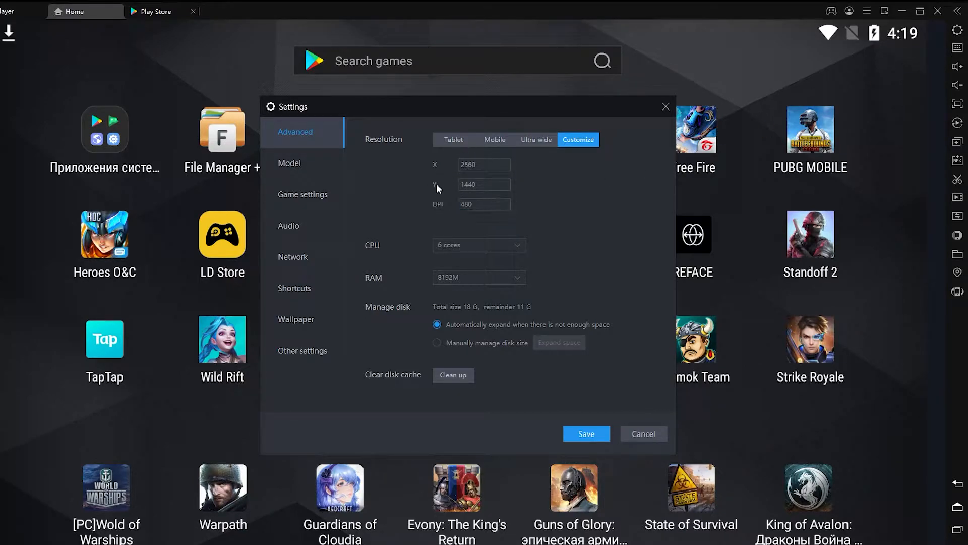
Set the CPU to 6 cores and choose the asus ASUS_Z01QD 90 FPS high frame rate model.
left_click(484, 165)
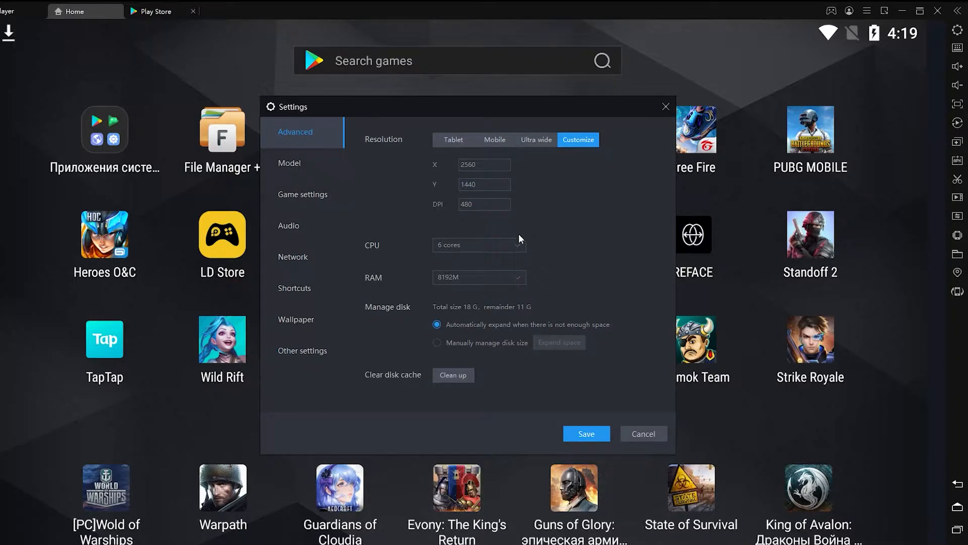
left_click(478, 244)
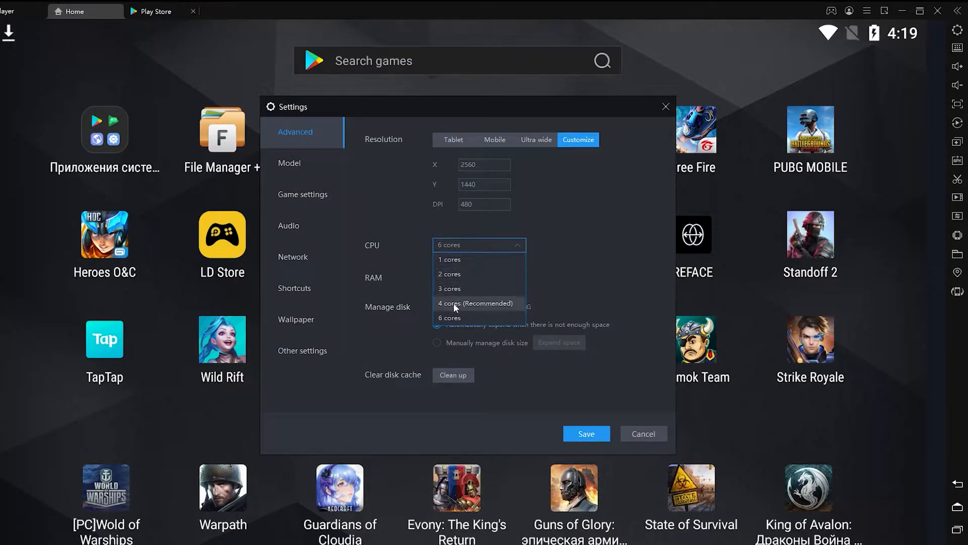
mouse_move(467, 314)
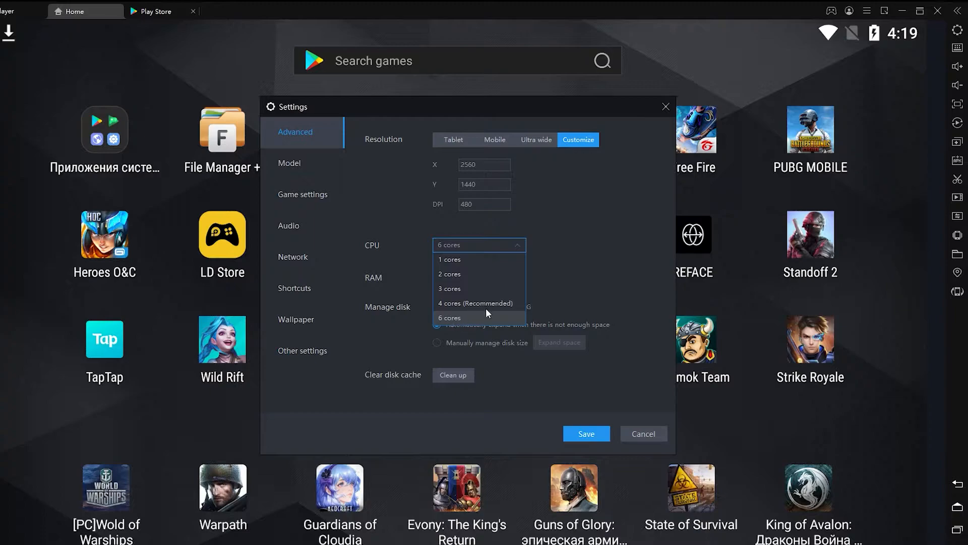
left_click(479, 277)
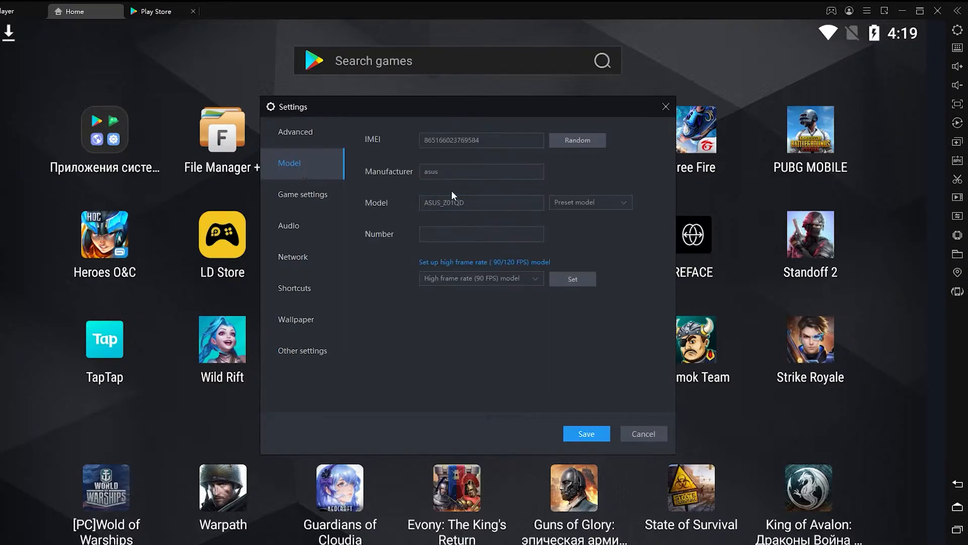
left_click(587, 202)
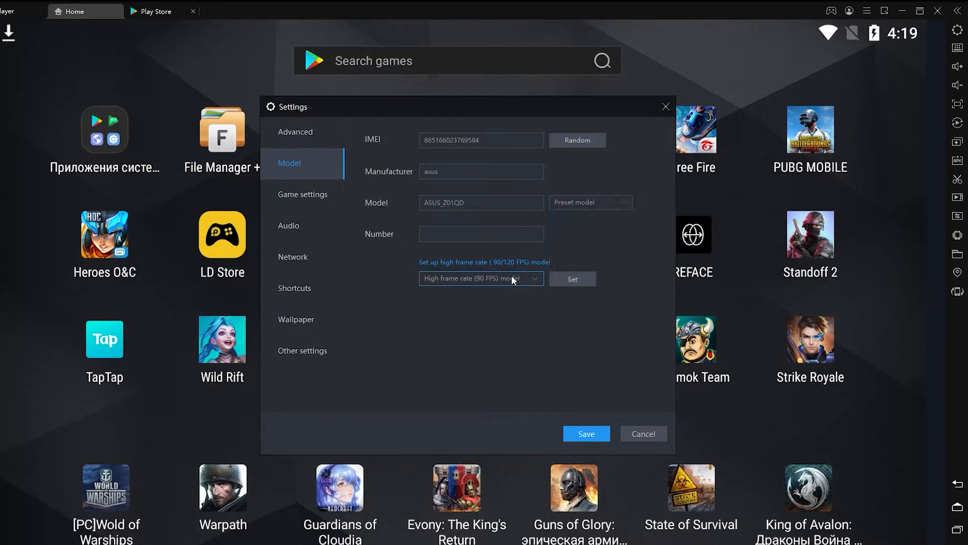
left_click(302, 193)
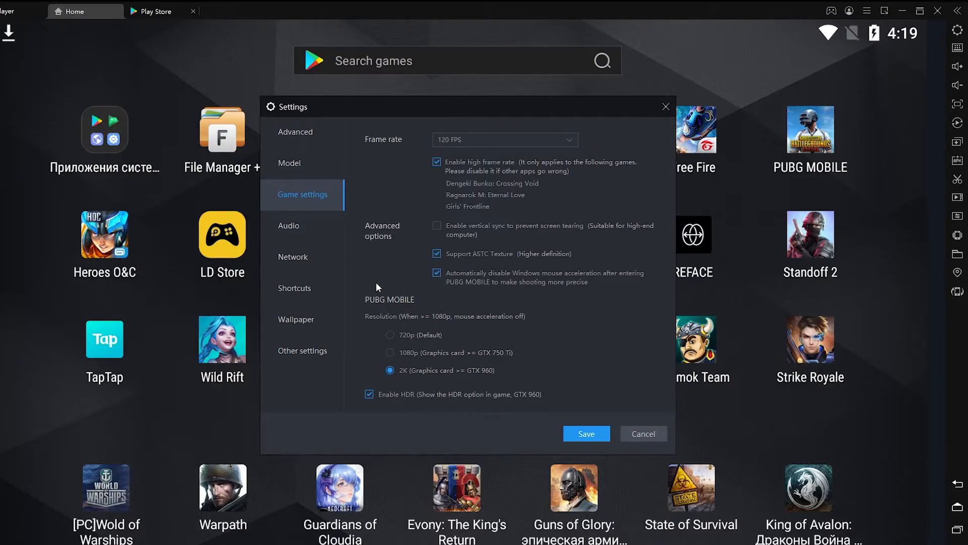
mouse_move(412, 366)
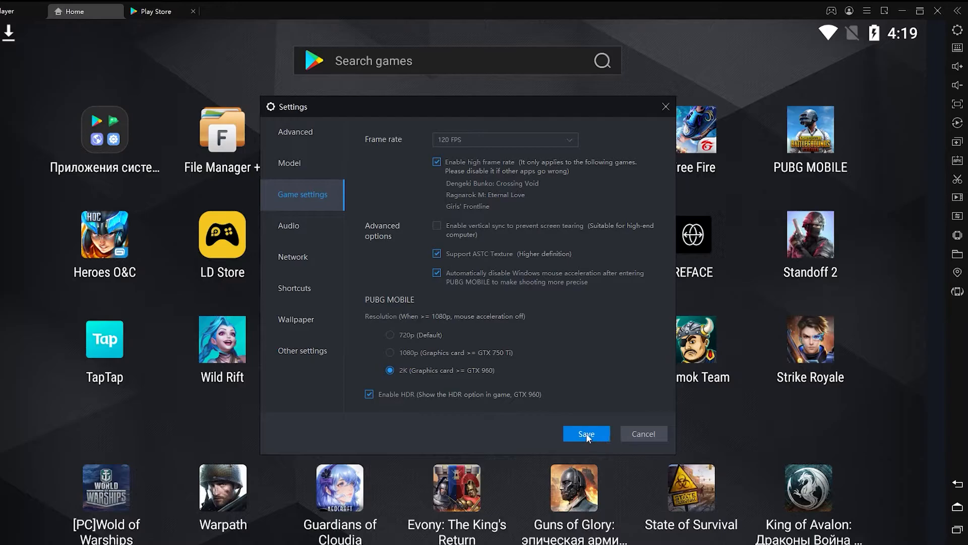
Save the settings with 120 FPS, ASTC, 2K PUBG resolution and HDR enabled.
left_click(585, 433)
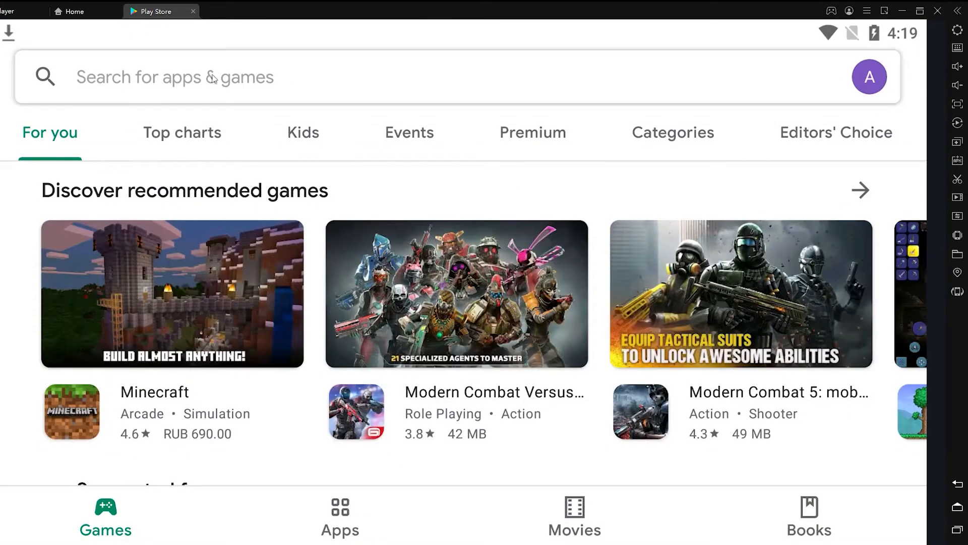
Search 'standoff 2', launch the game, and close the weapon shop to play with keymapping.
type("standoff 2")
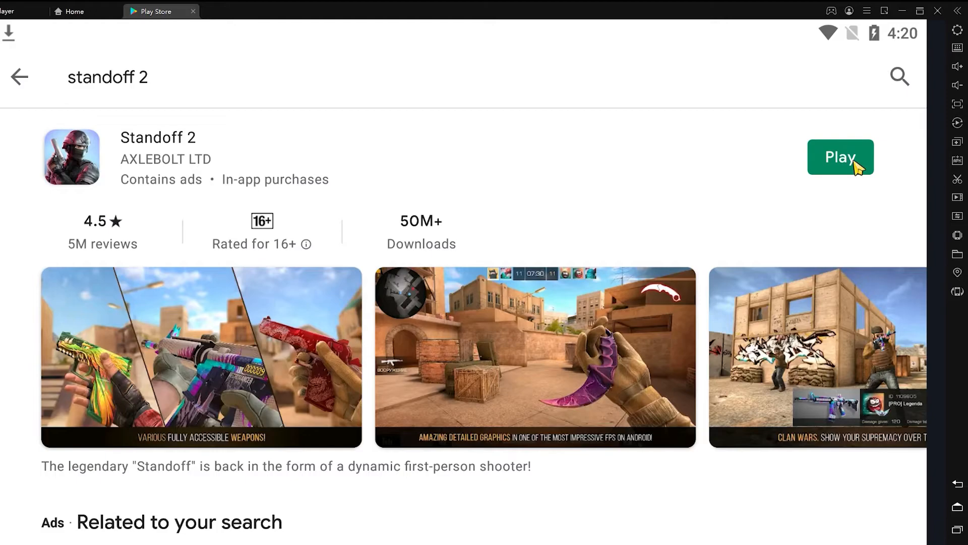
left_click(840, 157)
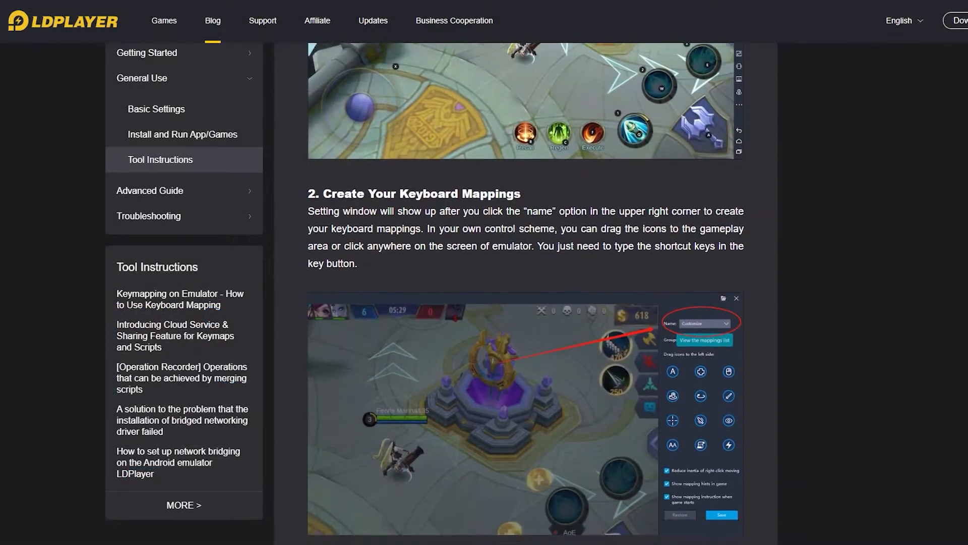
scroll("down", 3)
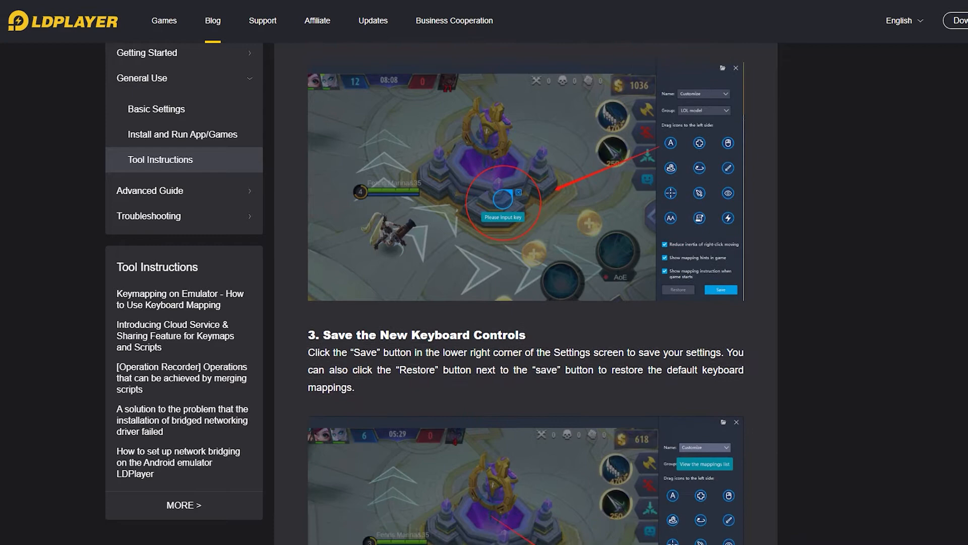
scroll("down", 3)
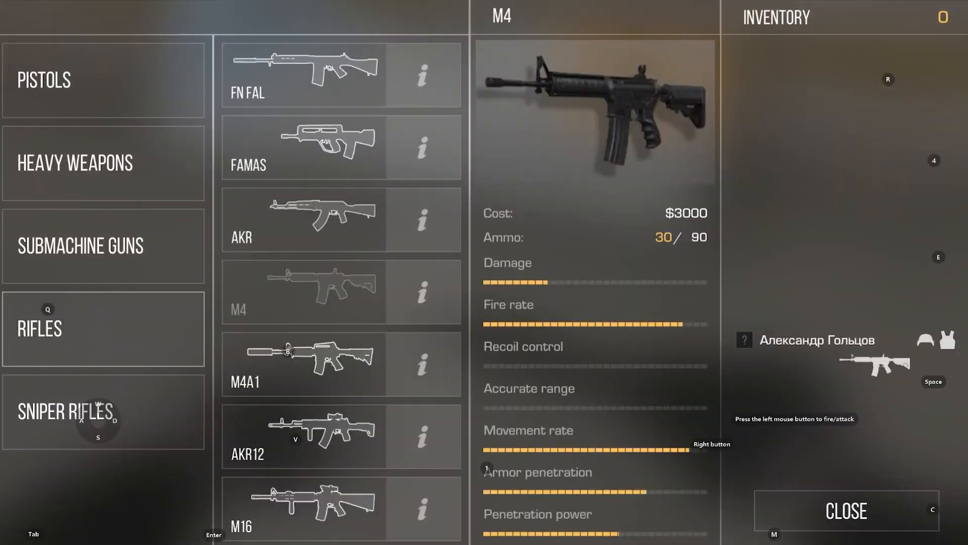
left_click(845, 511)
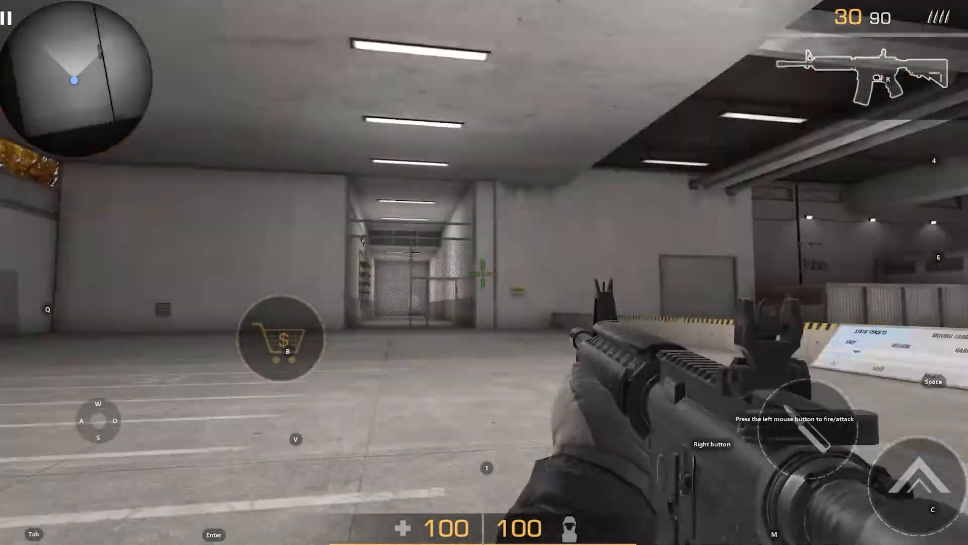